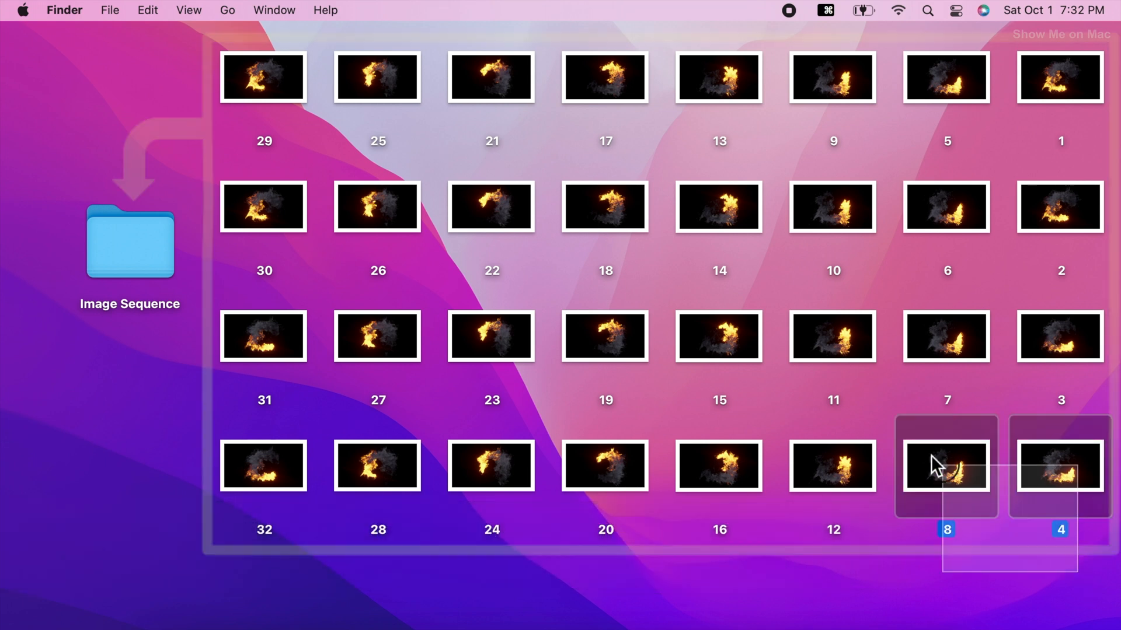
# Select all 32 numbered fire images on the desktop for moving into the Image Sequence folder.
pyautogui.press('cmd+a')
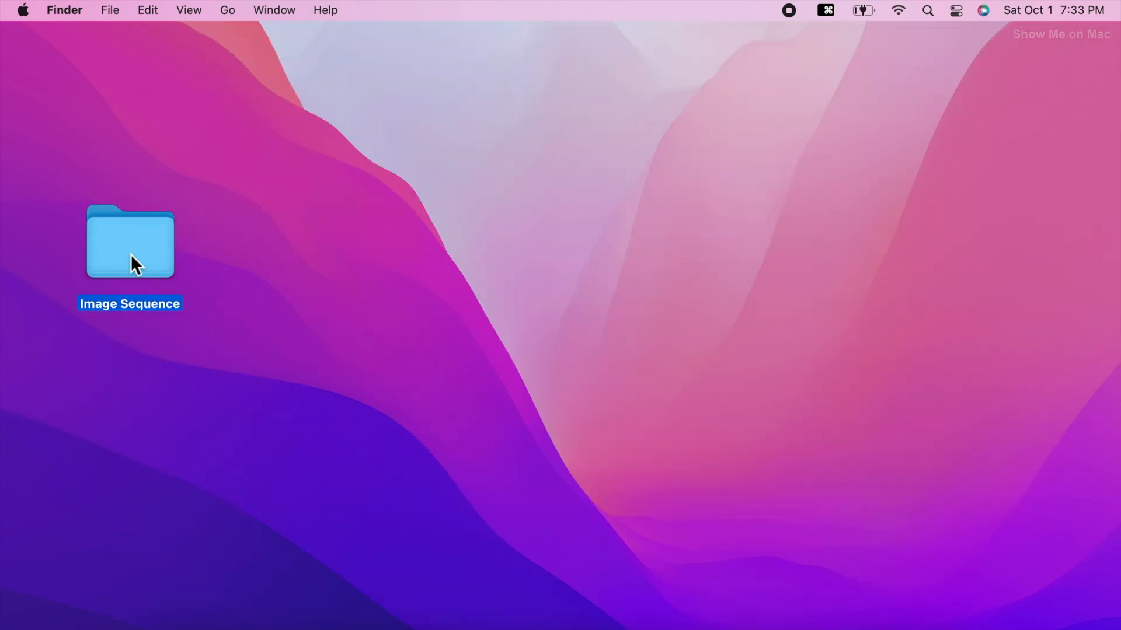
pyautogui.doubleClick(130, 242)
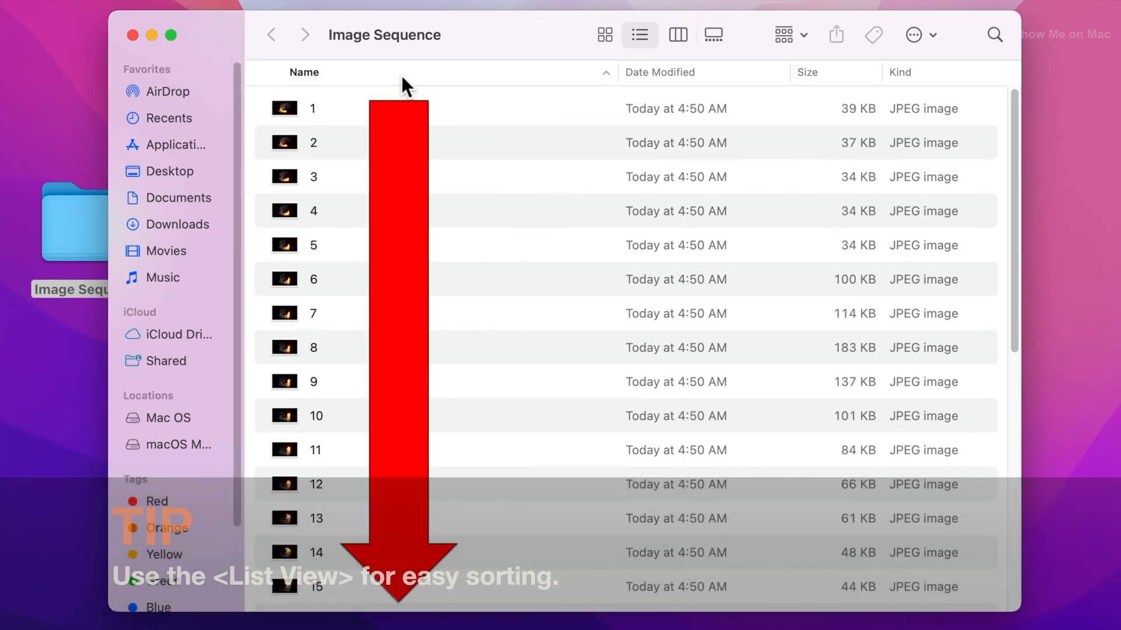
pyautogui.scroll(-3)
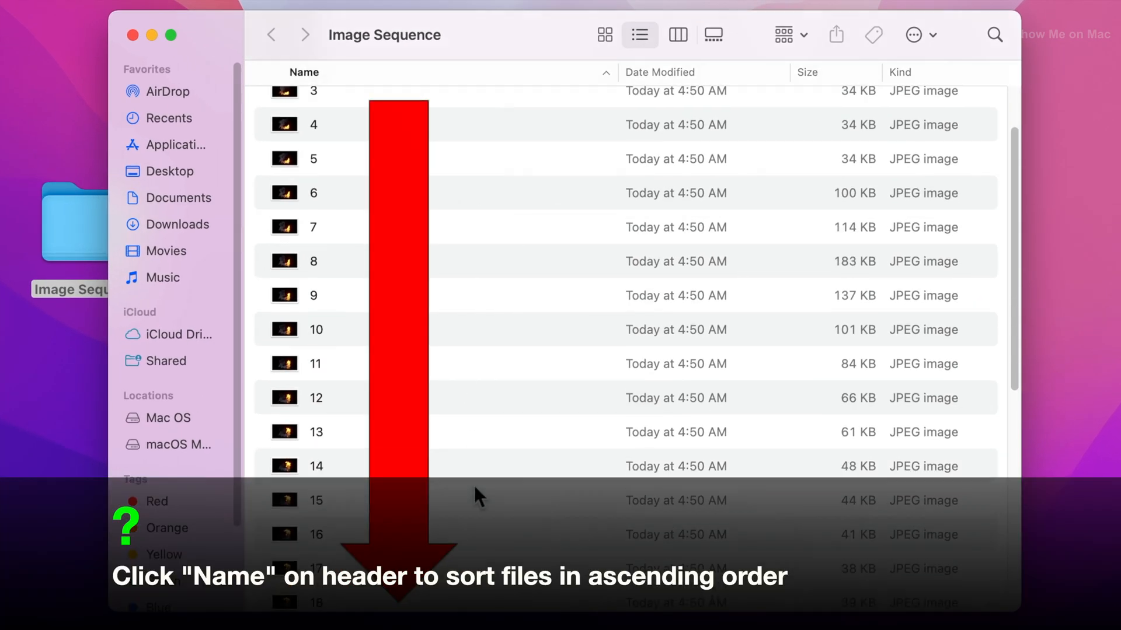
pyautogui.scroll(-3)
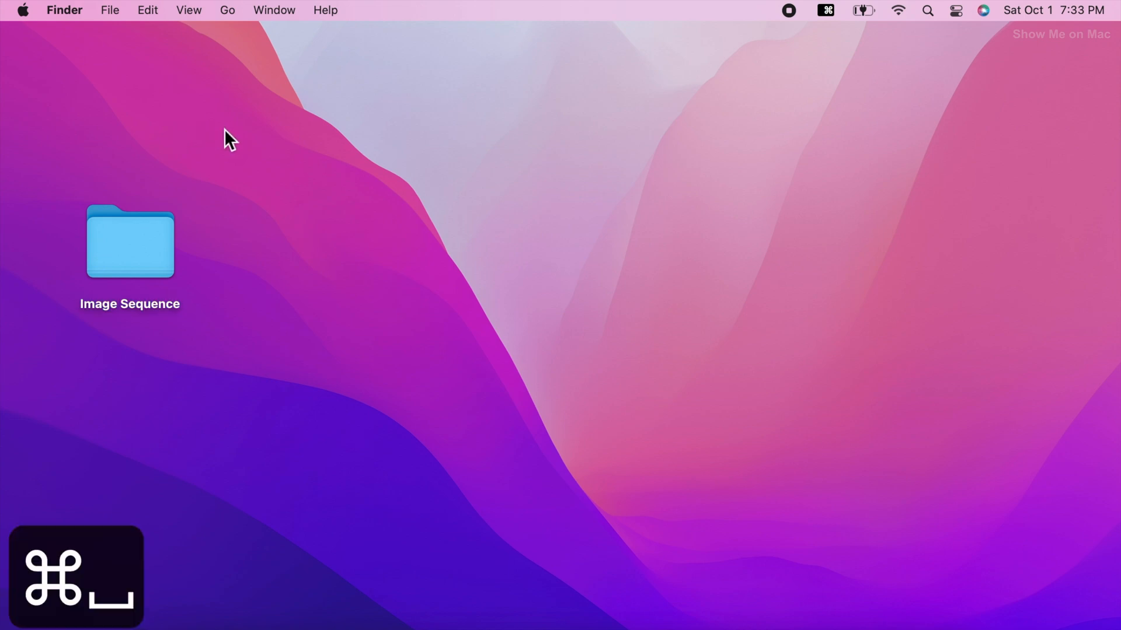
# Launch QuickTime Player from a Spotlight search.
pyautogui.press('cmd+space')
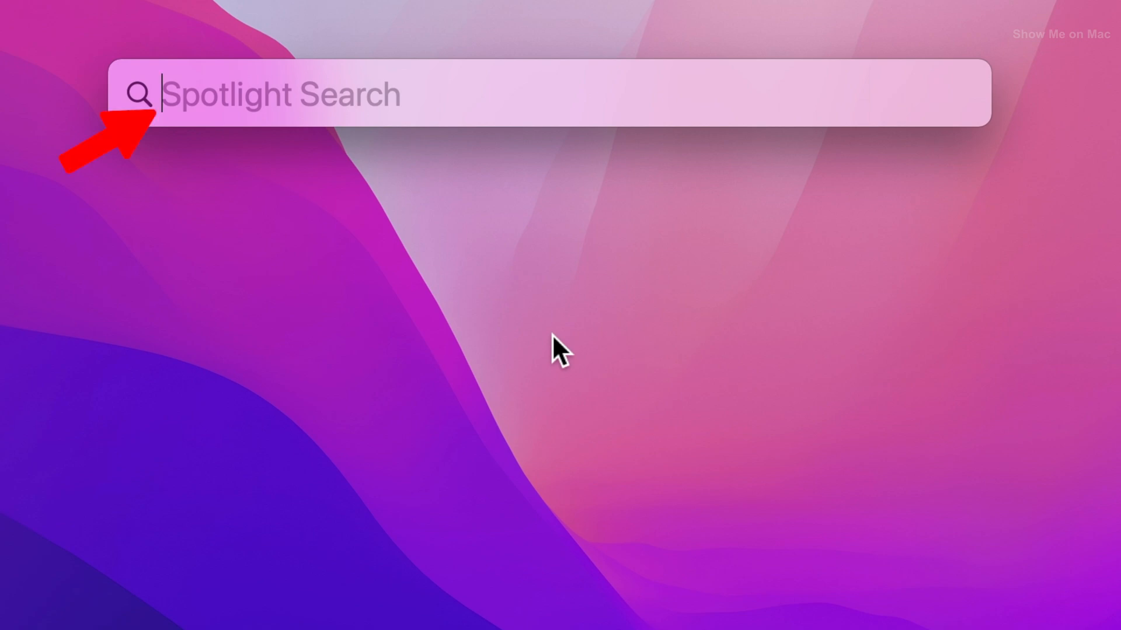
pyautogui.write('QuickTime Player')
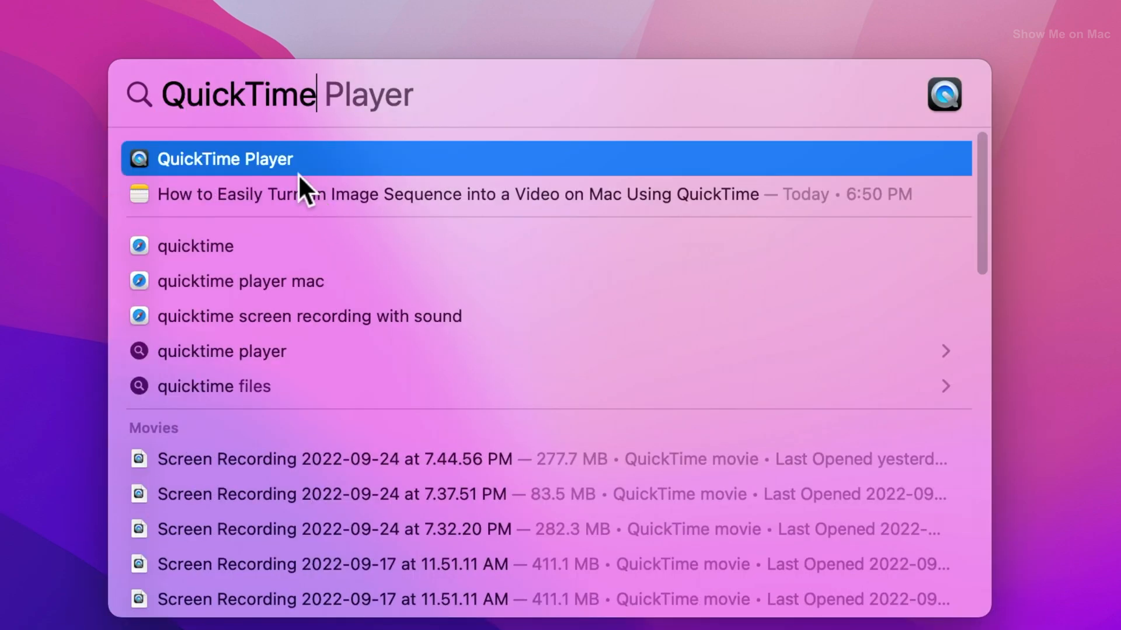
pyautogui.click(225, 158)
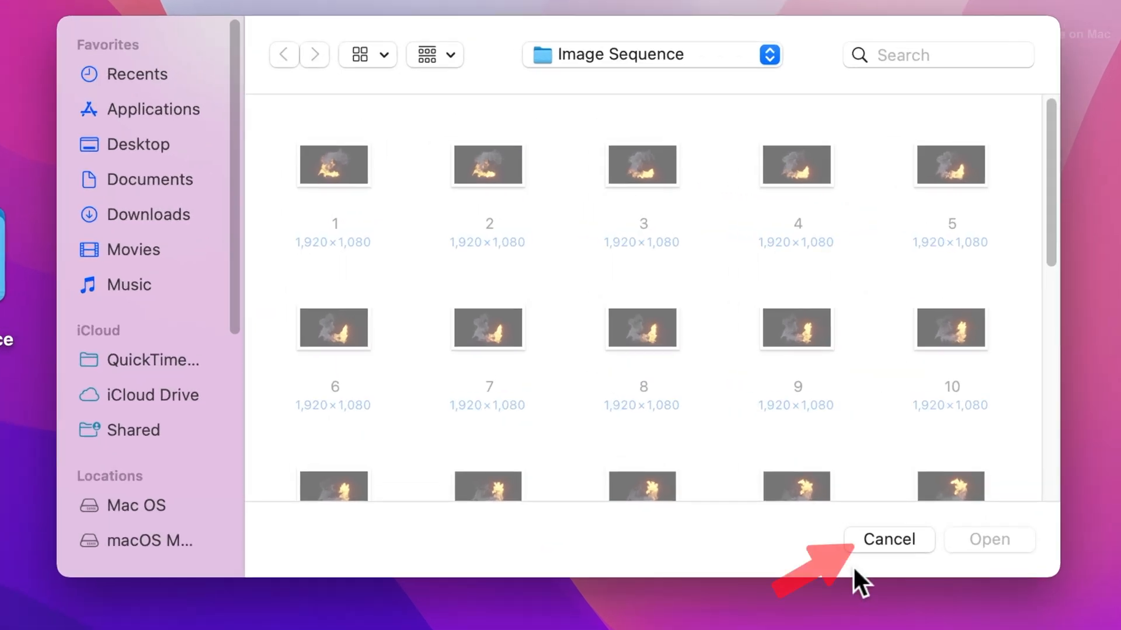
# Cancel the start-up open dialog and reveal the File menu's image-sequence command.
pyautogui.click(887, 539)
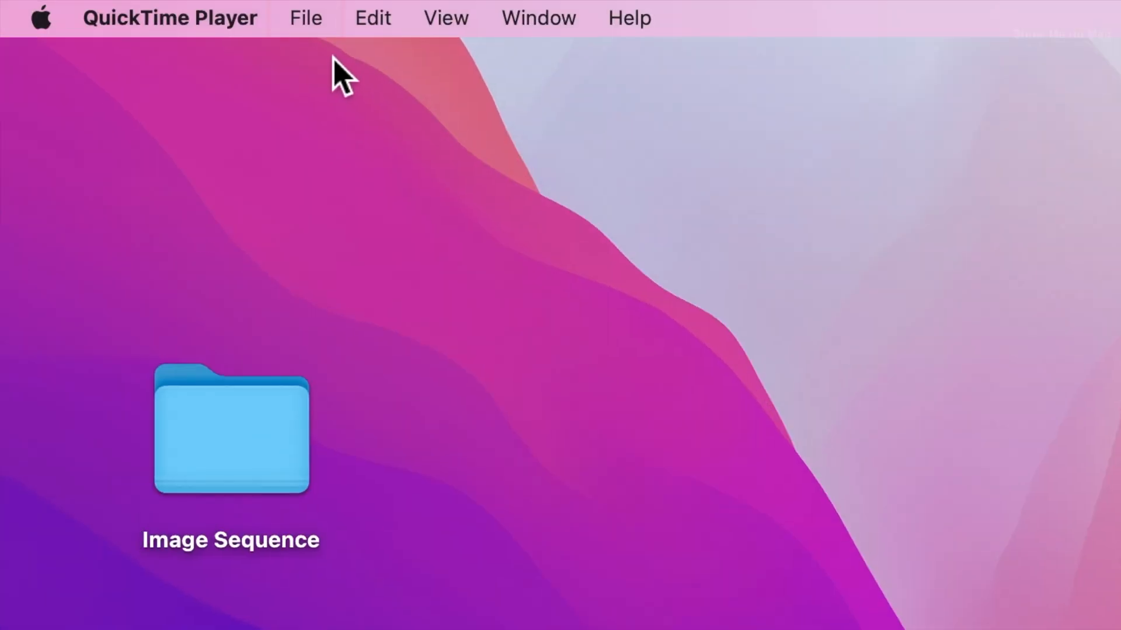
pyautogui.click(305, 17)
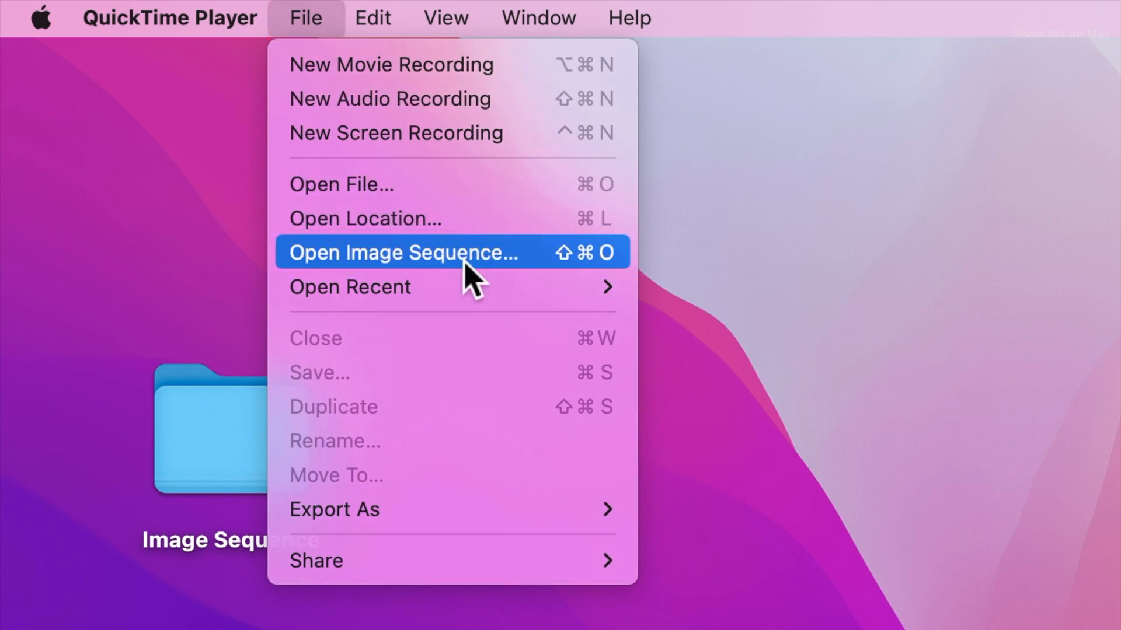
# Start a new image sequence and navigate to the Image Sequence folder on the Desktop.
pyautogui.click(404, 253)
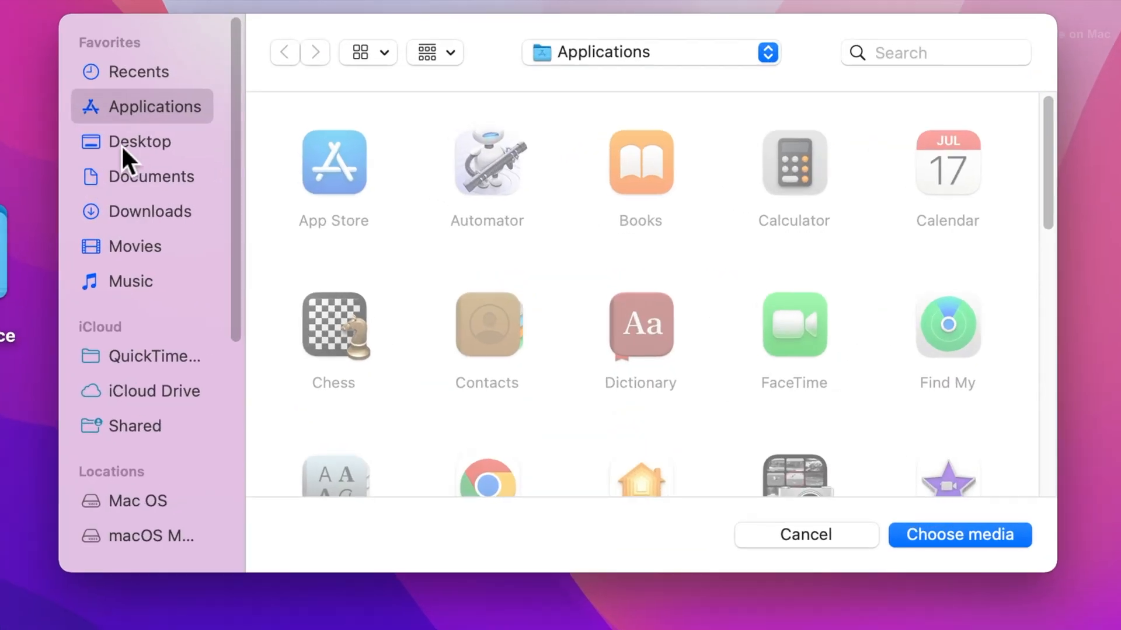
pyautogui.click(139, 141)
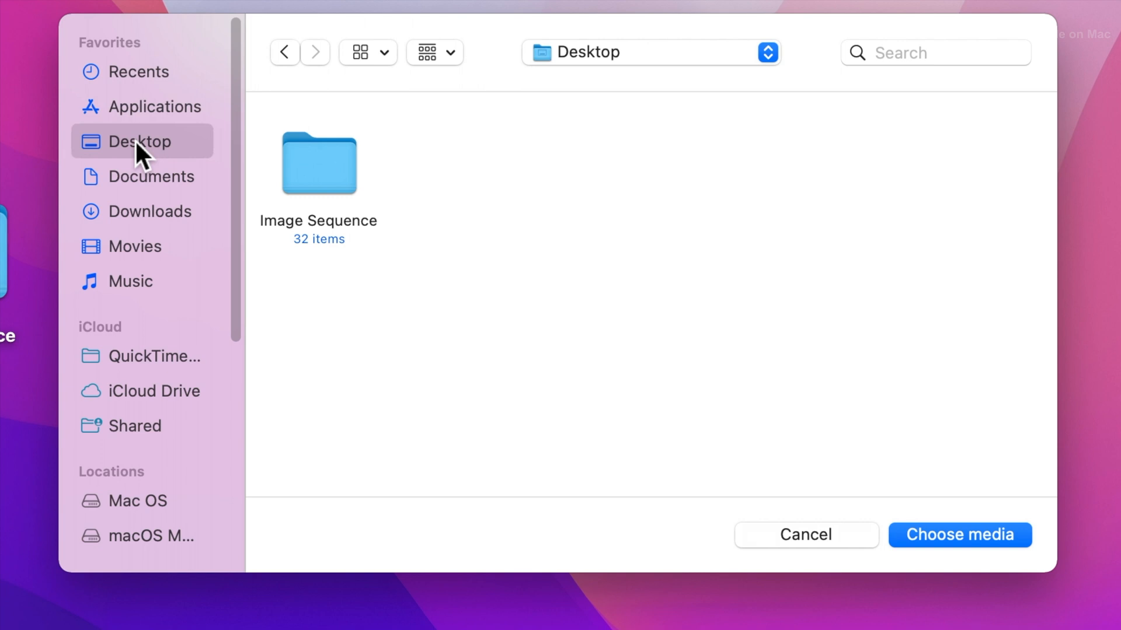
pyautogui.click(318, 163)
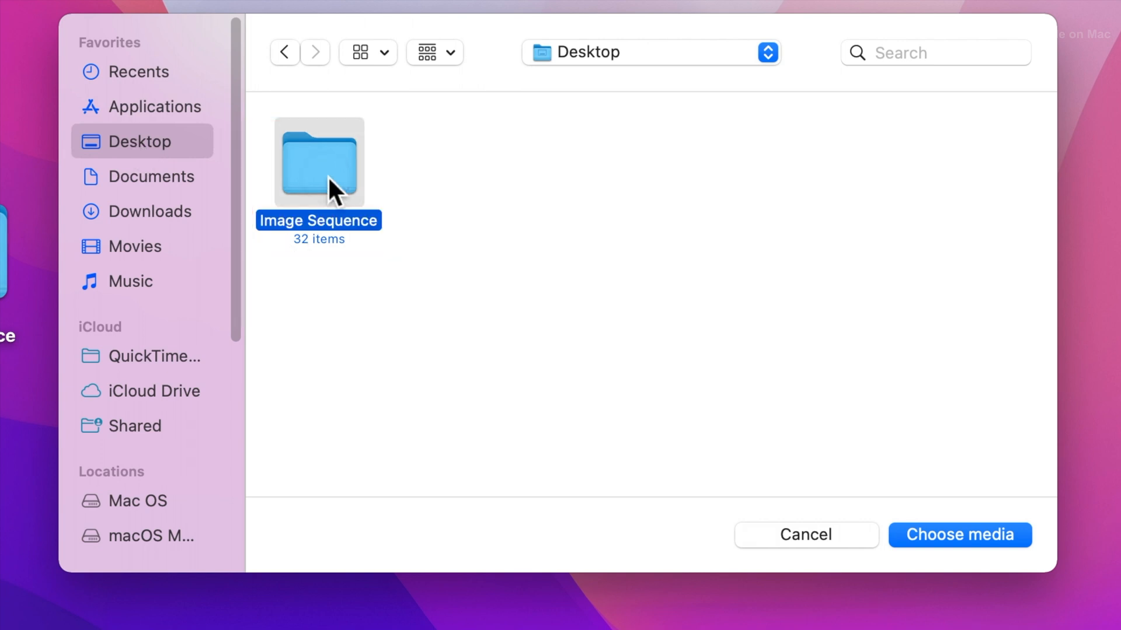
pyautogui.doubleClick(318, 162)
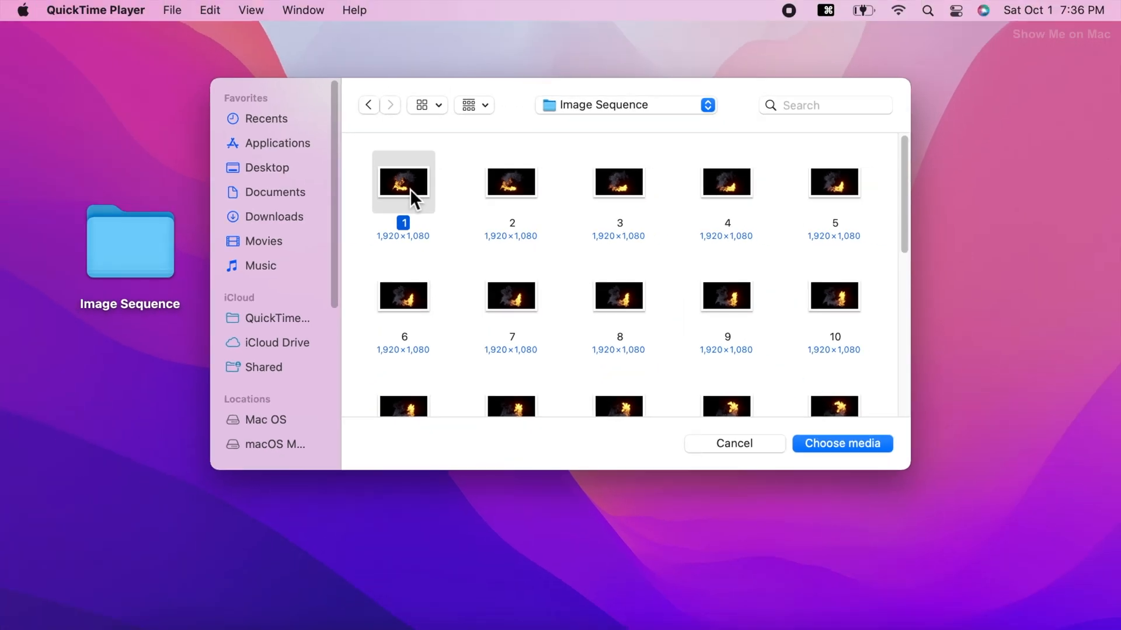
# Choose all 32 fire images as the movie's media, reaching the sequence settings.
pyautogui.press('cmd+a')
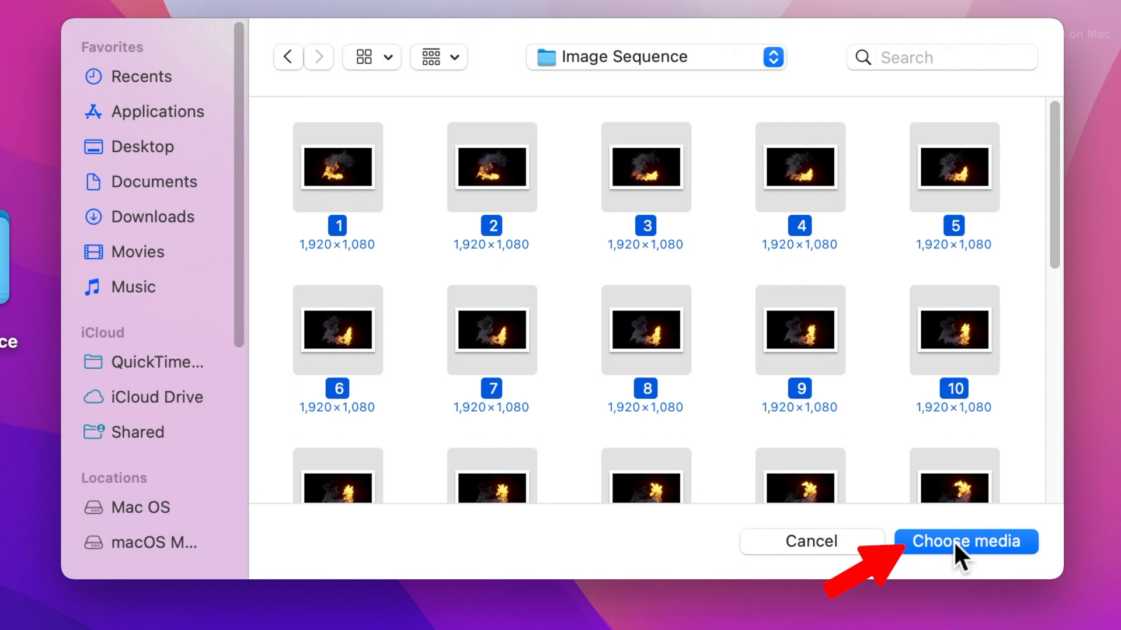
pyautogui.click(965, 541)
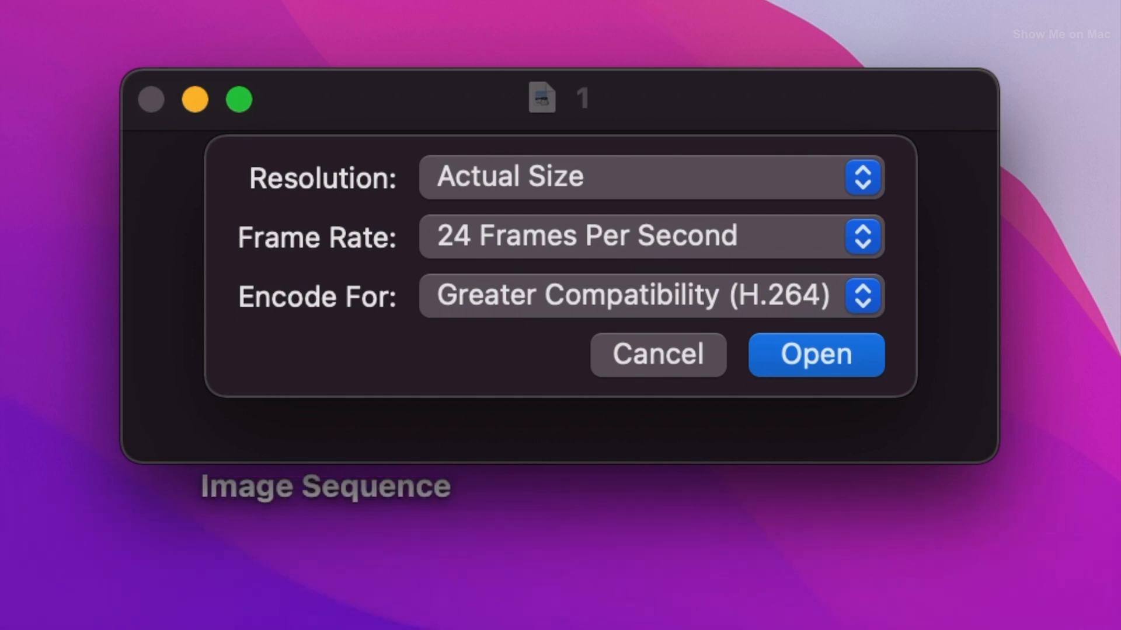
# Accept the 24 fps sequence settings to build the untitled fire movie and play it.
pyautogui.click(815, 354)
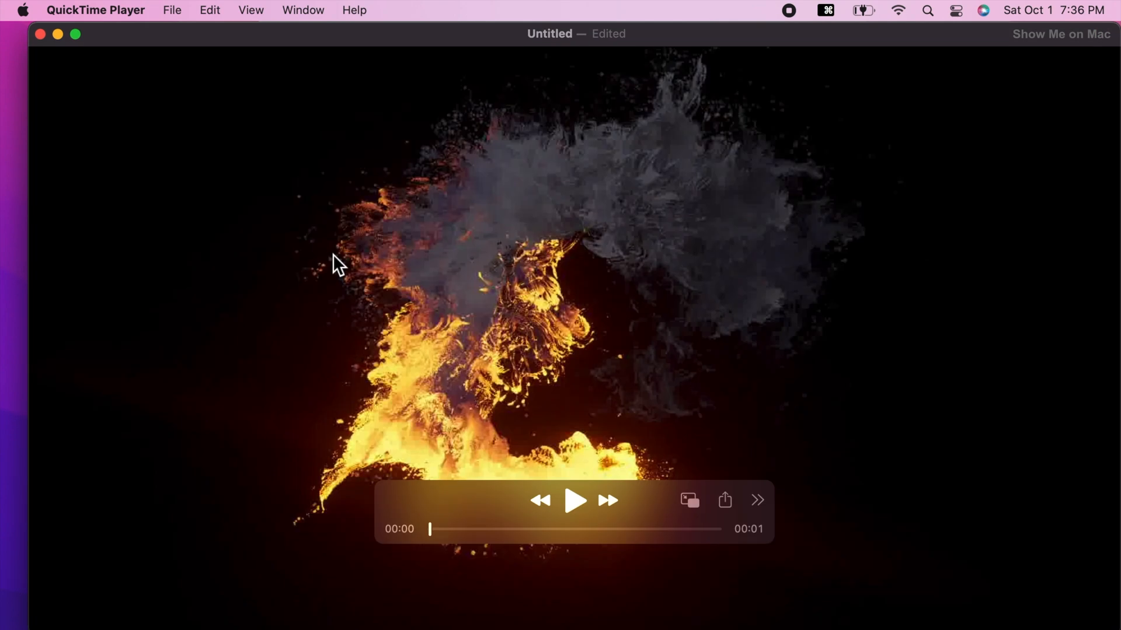
pyautogui.click(576, 500)
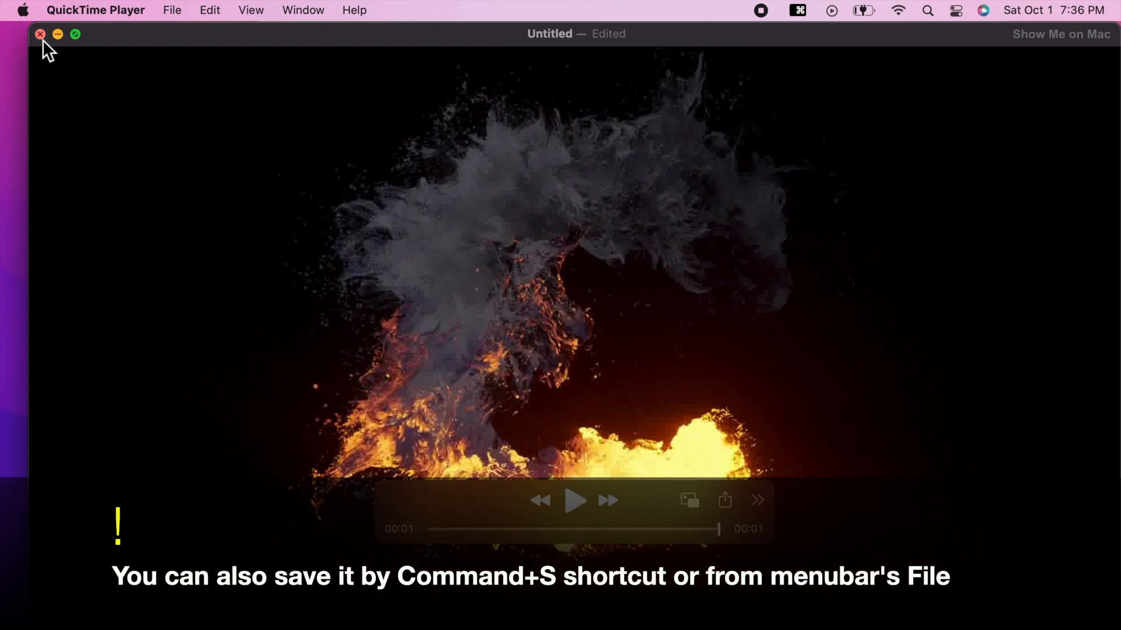
# Save the closing movie as 'Video from Image Sequence' into the Image Sequence folder and locate it there.
pyautogui.click(41, 34)
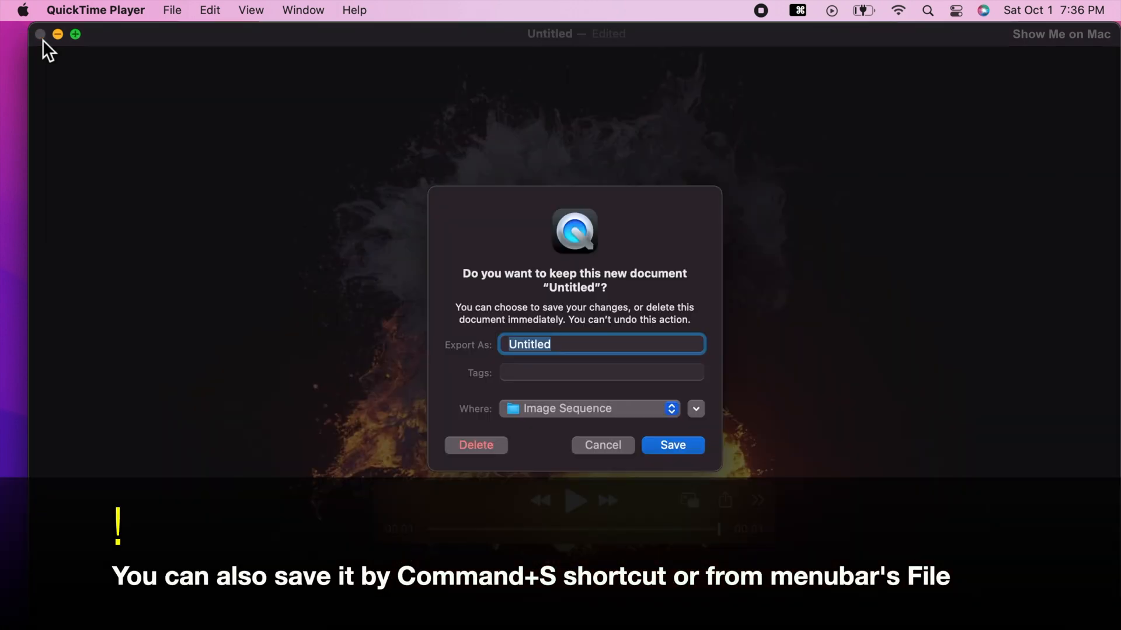
pyautogui.write('Video from Image Sequence')
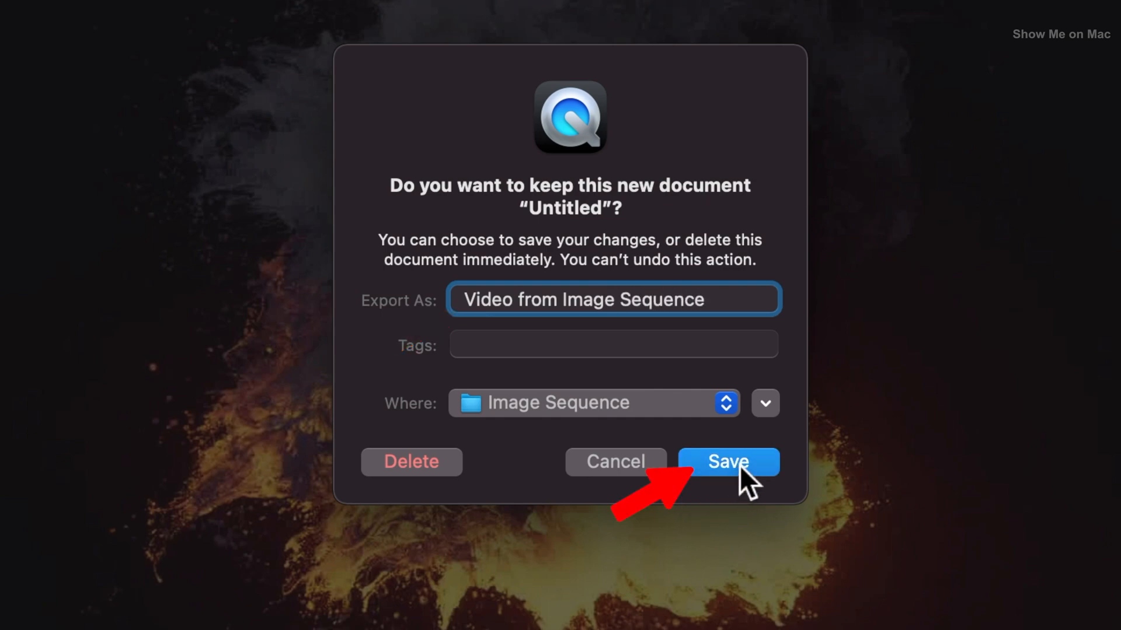
pyautogui.click(728, 462)
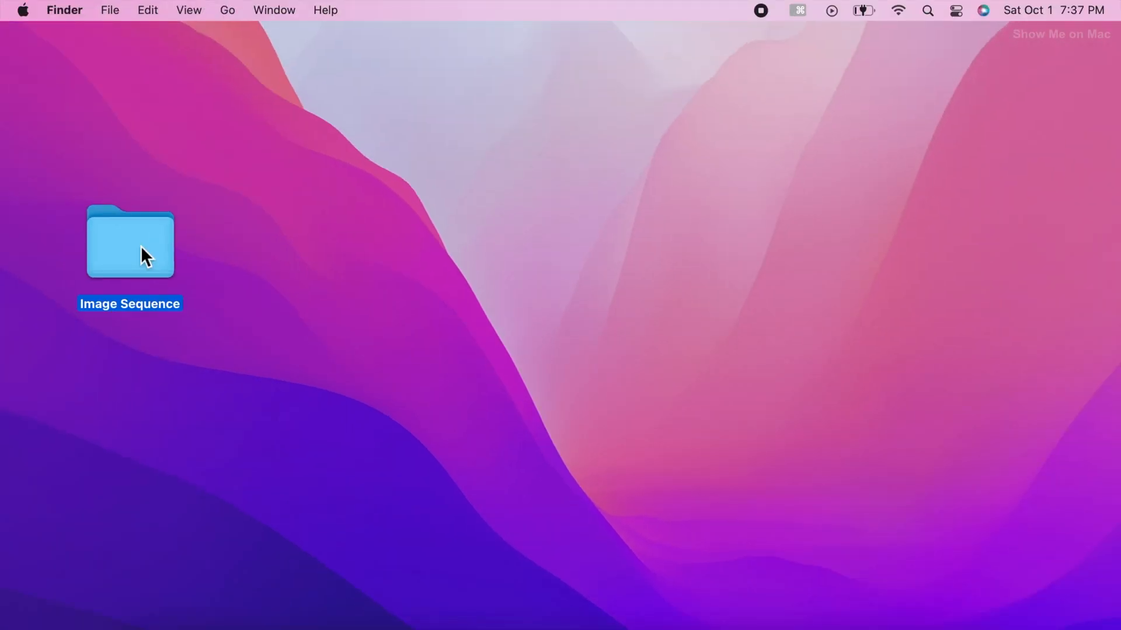
pyautogui.doubleClick(129, 242)
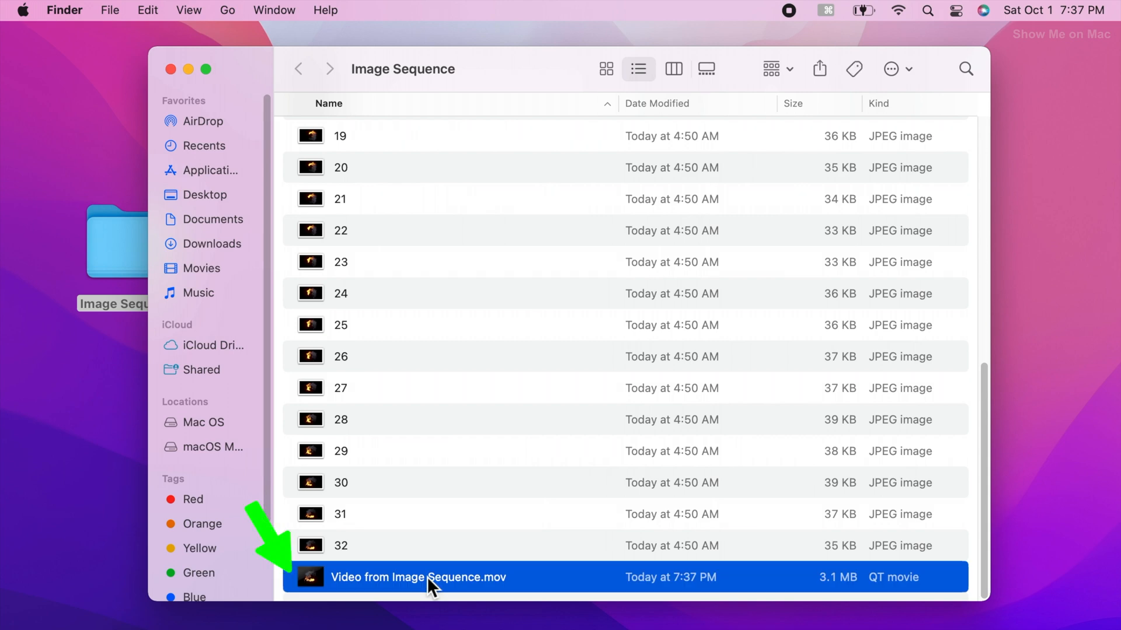